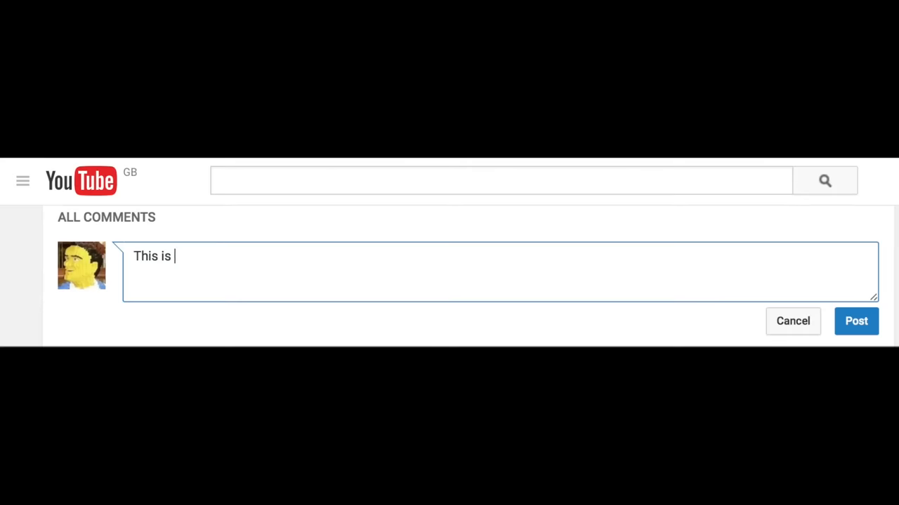
text(too expensive.)
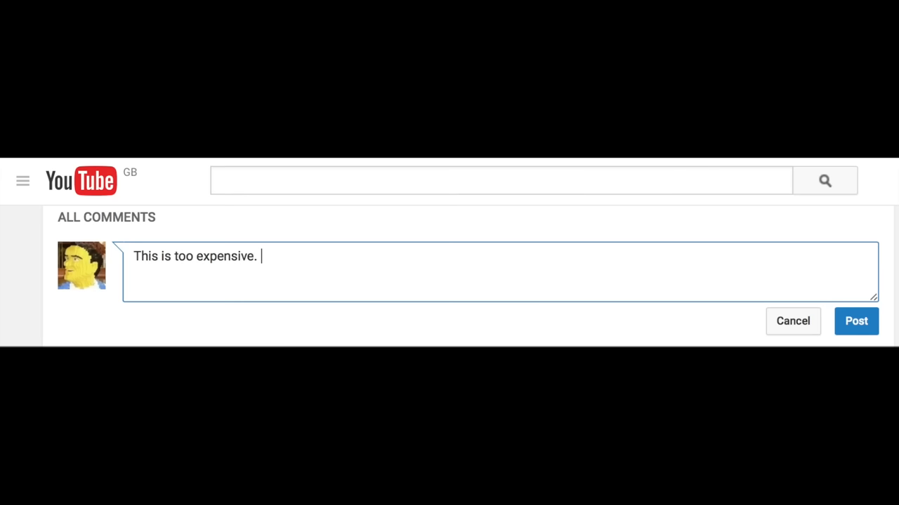
text(1) Yes it is.)
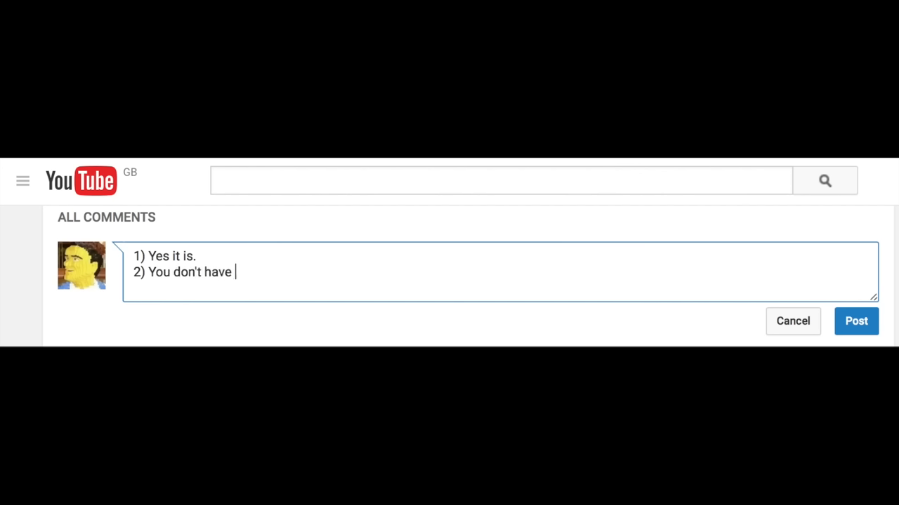
text(to buy one.)
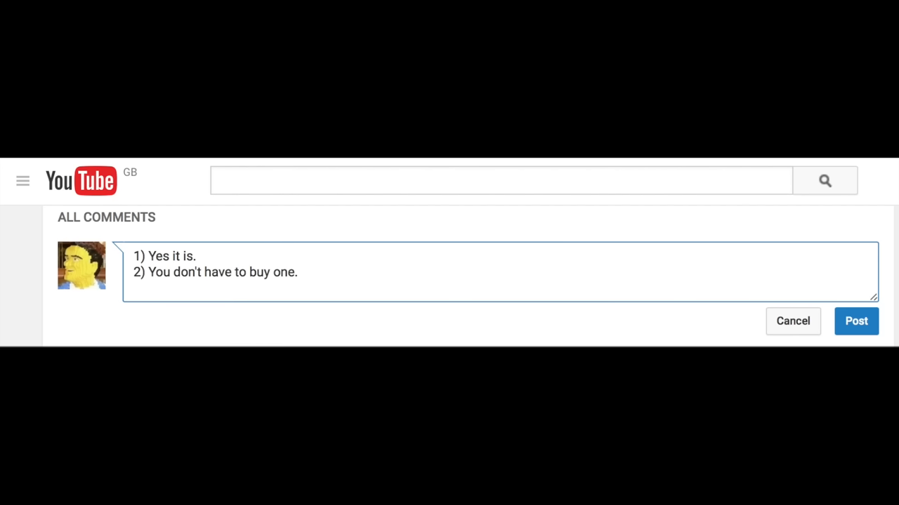
text(3) I find that if I buy things like)
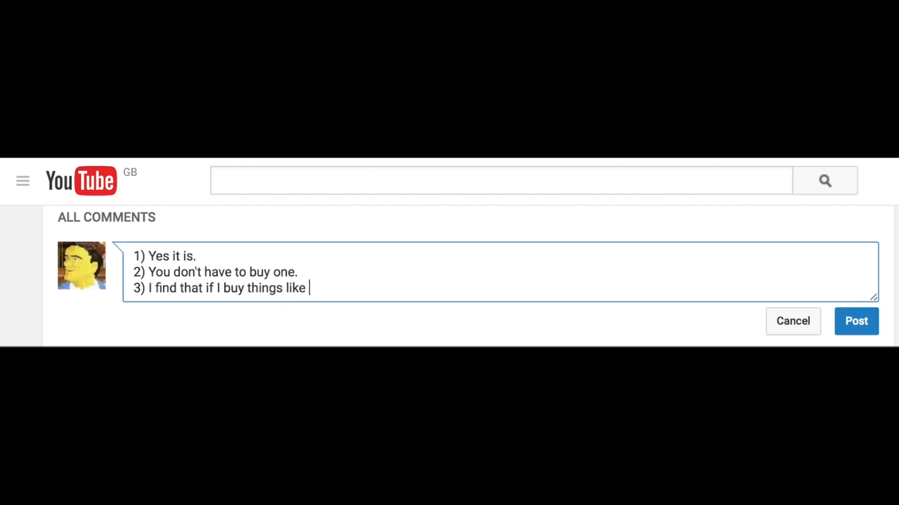
text(this late at night after half)
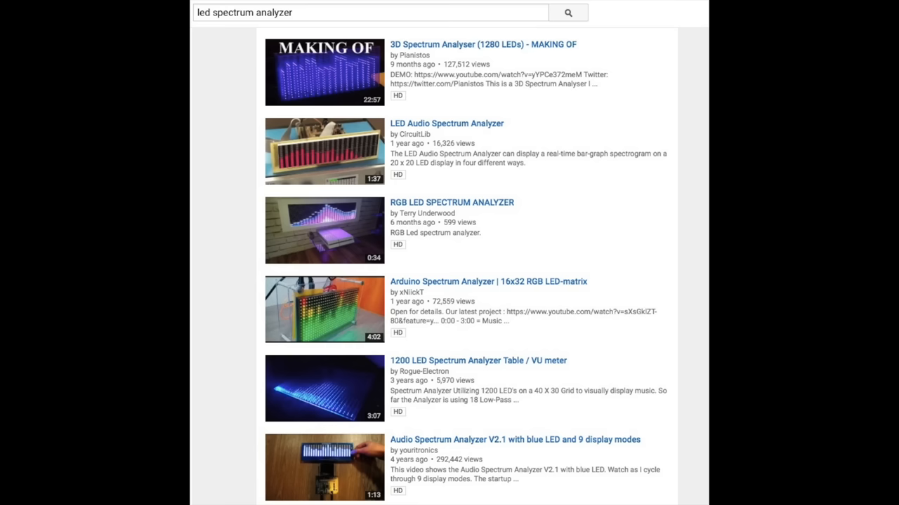
scroll(down, 3)
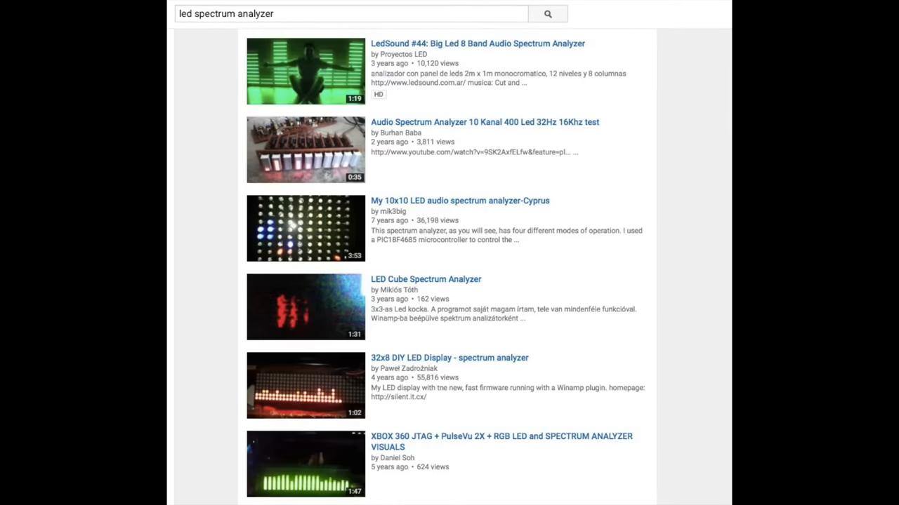
scroll(down, 3)
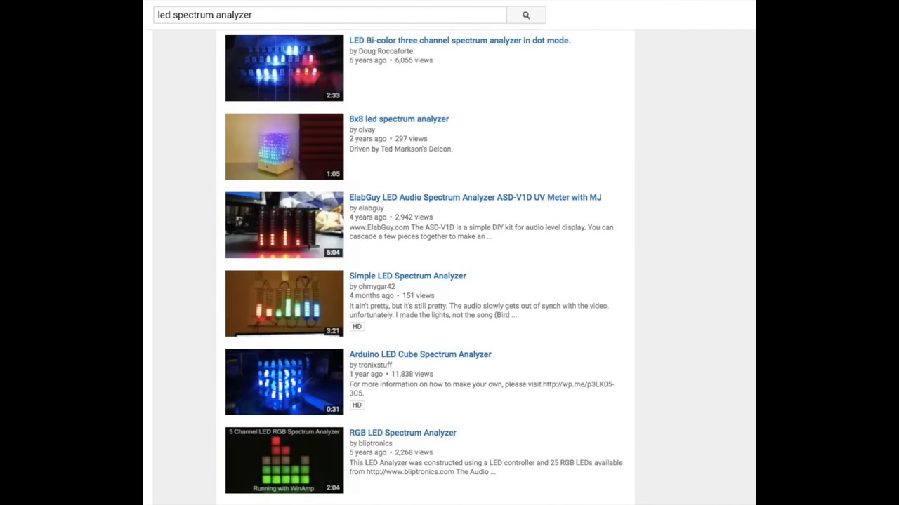